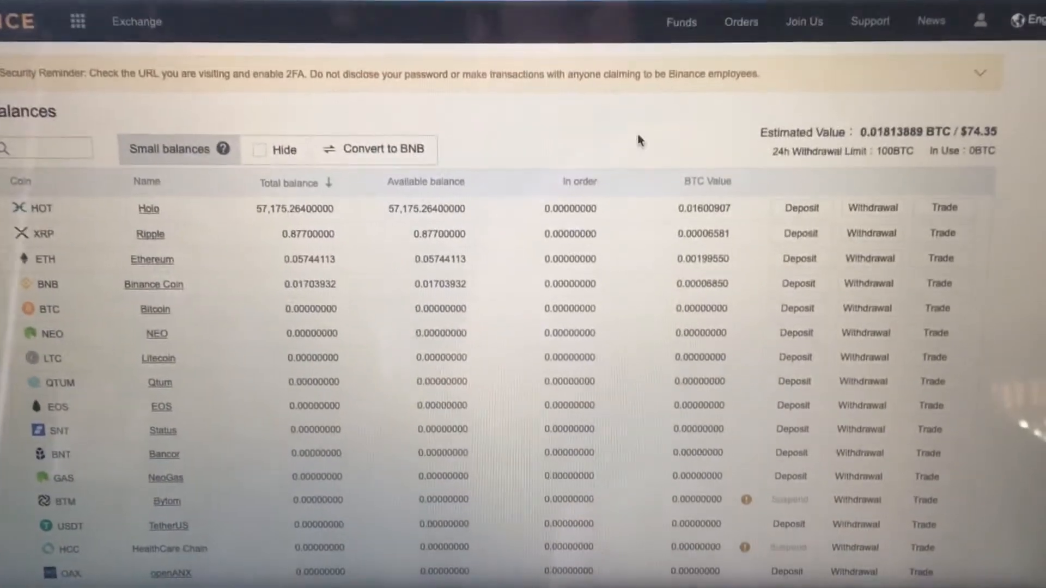
- Launch the MyEtherWallet site and bring the Access My Wallet card into view
{"action": "scroll", "scroll_direction": "down", "scroll_amount": 3}
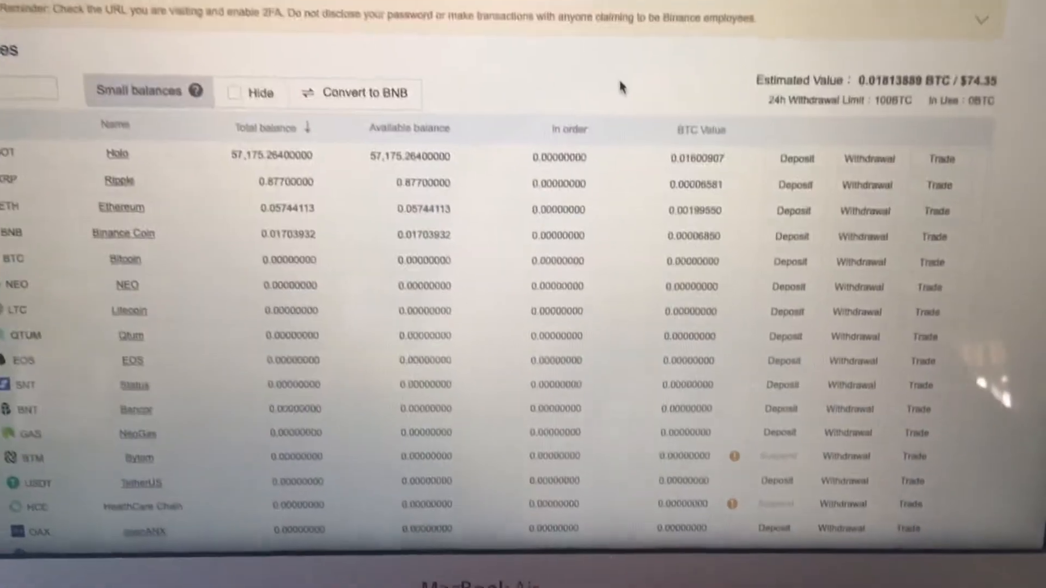
{"action": "scroll", "scroll_direction": "down", "scroll_amount": 3}
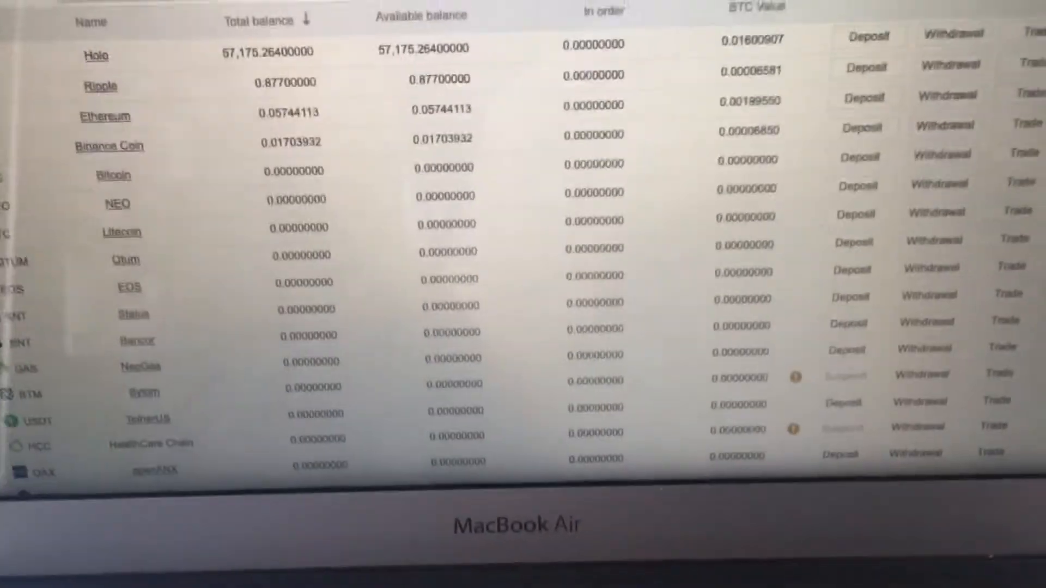
{"action": "scroll", "scroll_direction": "down", "scroll_amount": 3}
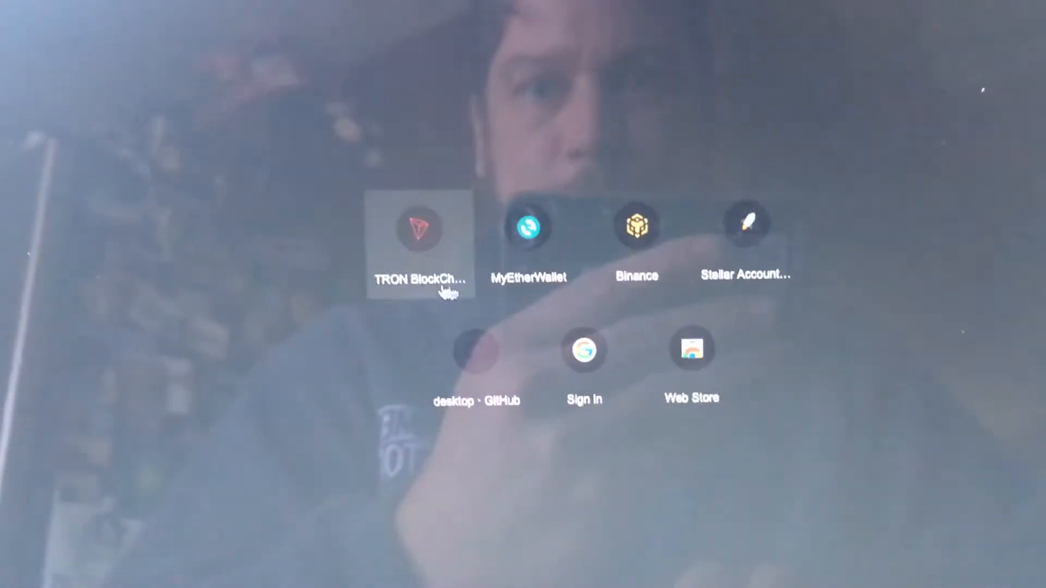
{"action": "left_click", "coordinate": [528, 239]}
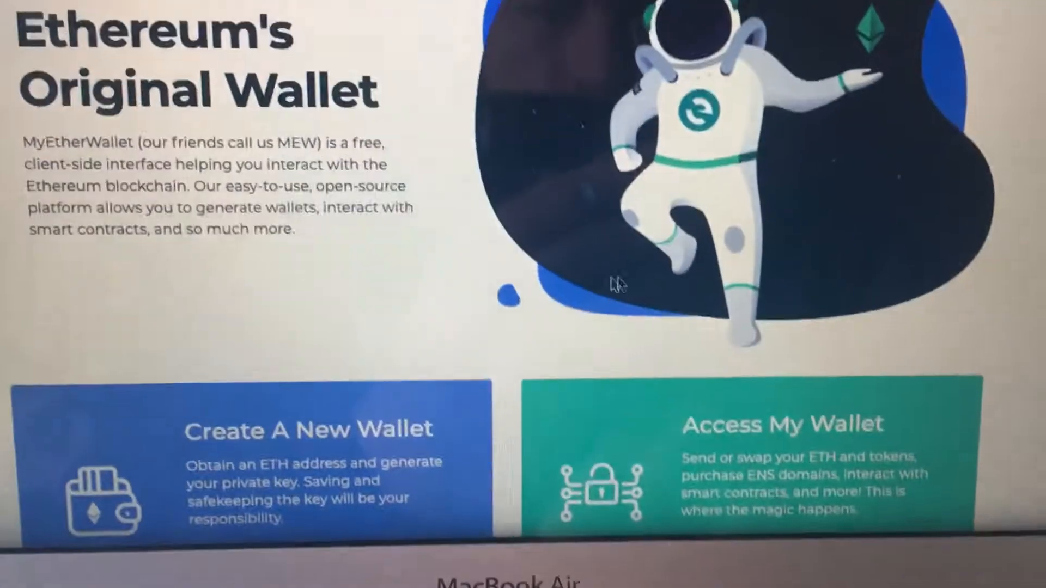
{"action": "scroll", "scroll_direction": "down", "scroll_amount": 3}
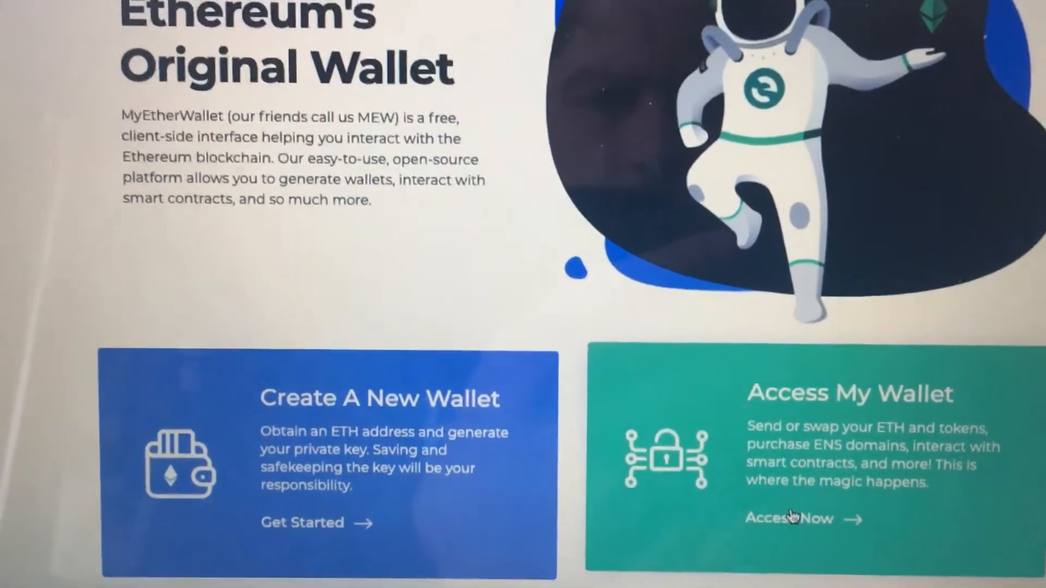
- Choose hardware-wallet access and connect the Ledger device
{"action": "left_click", "coordinate": [791, 518]}
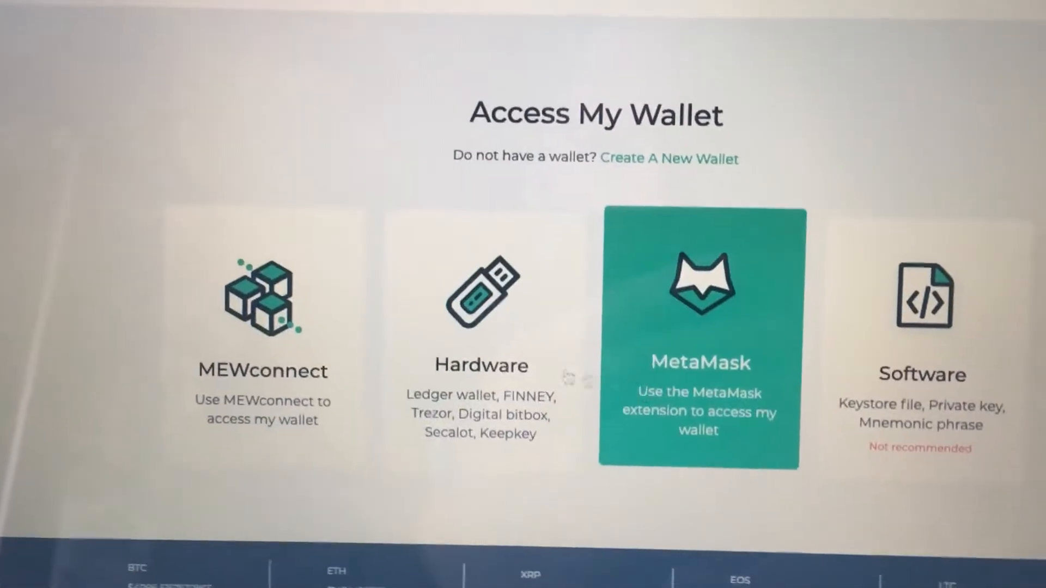
{"action": "left_click", "coordinate": [261, 337]}
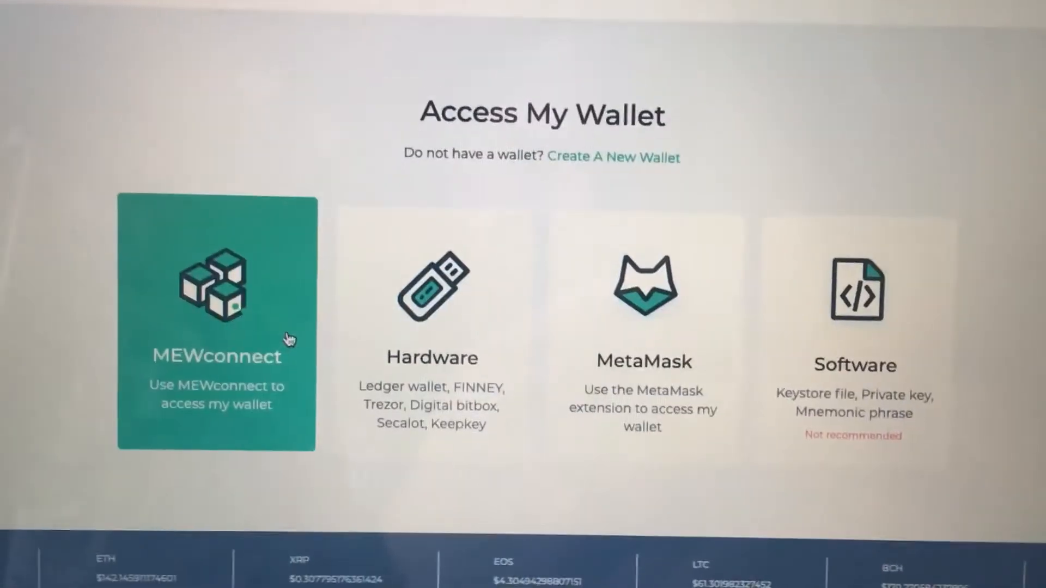
{"action": "left_click", "coordinate": [432, 301]}
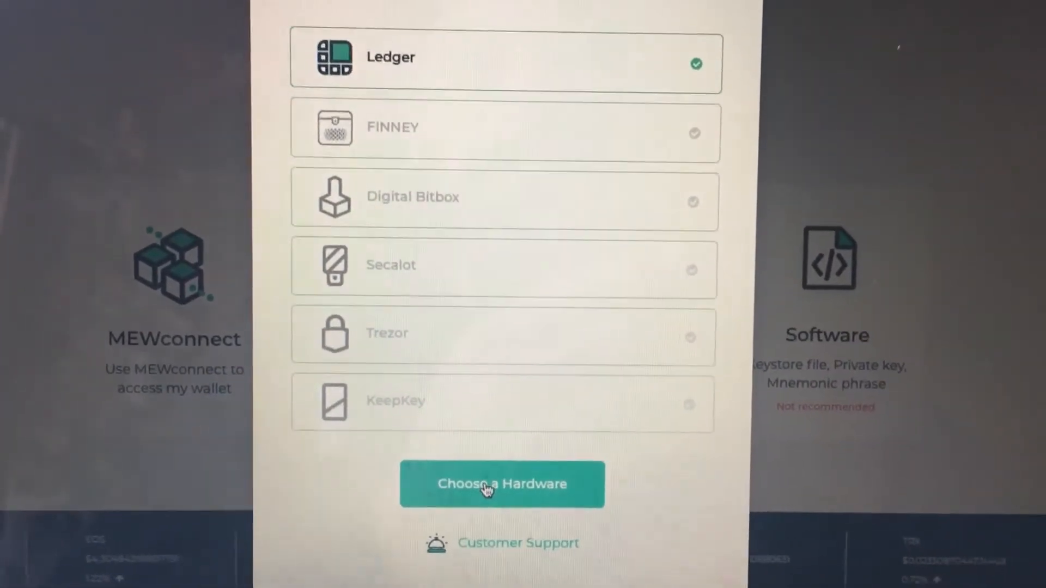
{"action": "left_click", "coordinate": [501, 484]}
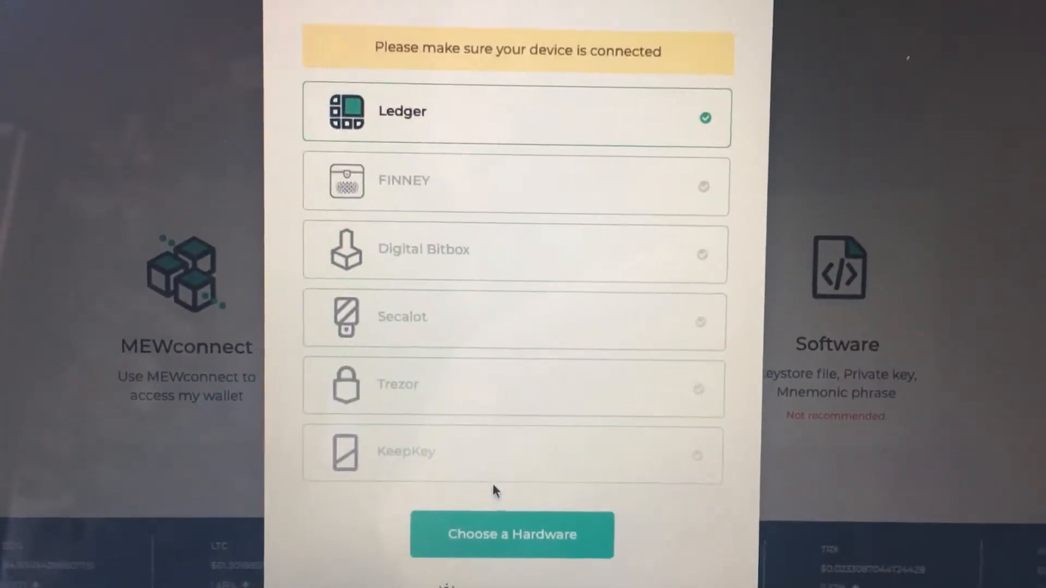
{"action": "left_click", "coordinate": [512, 534]}
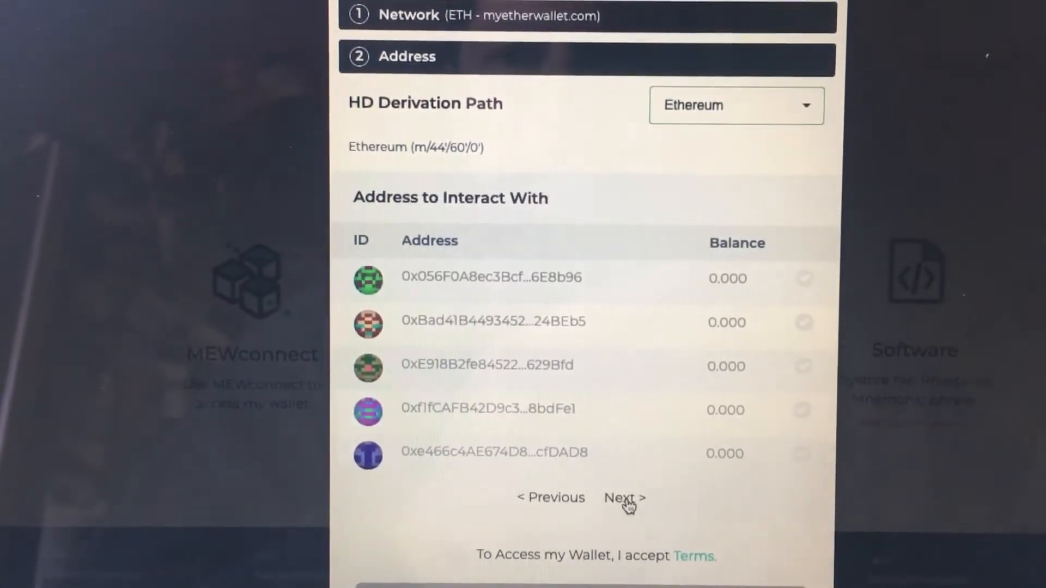
- Pick the Ledger address holding 0.199 ETH, accept the terms and access the wallet
{"action": "left_click", "coordinate": [623, 498]}
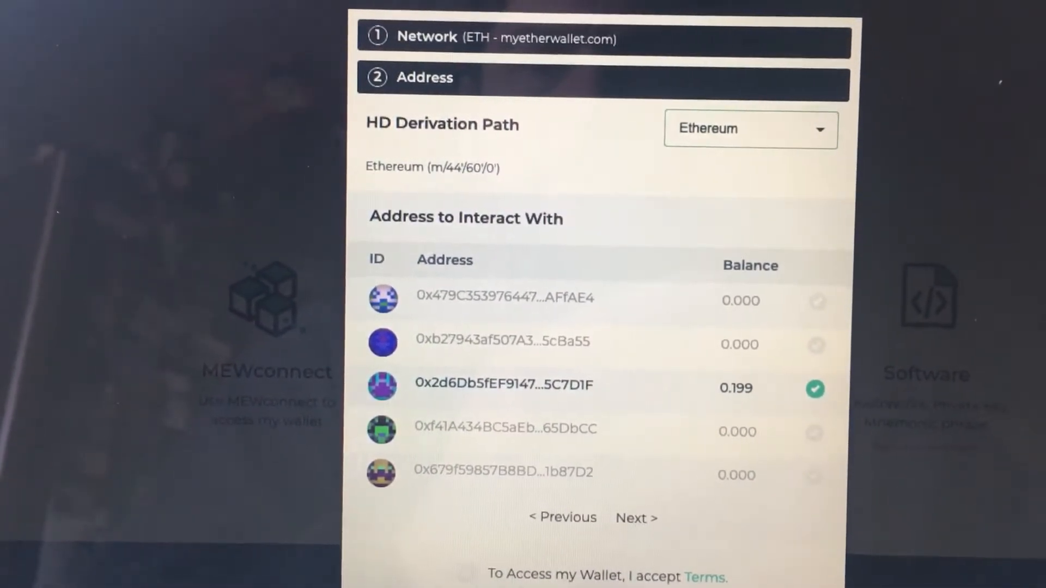
{"action": "left_click", "coordinate": [466, 576]}
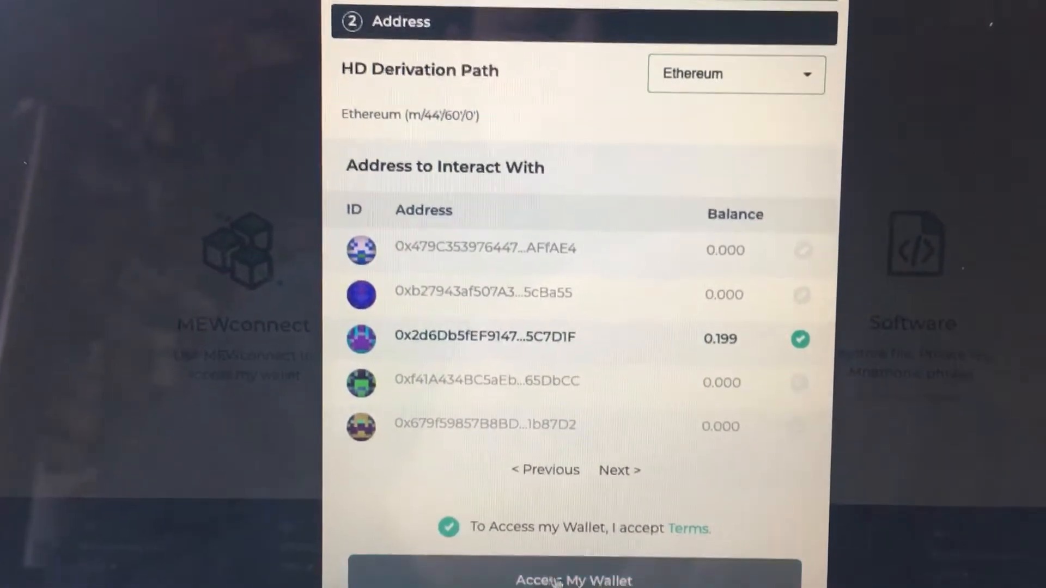
{"action": "left_click", "coordinate": [573, 578]}
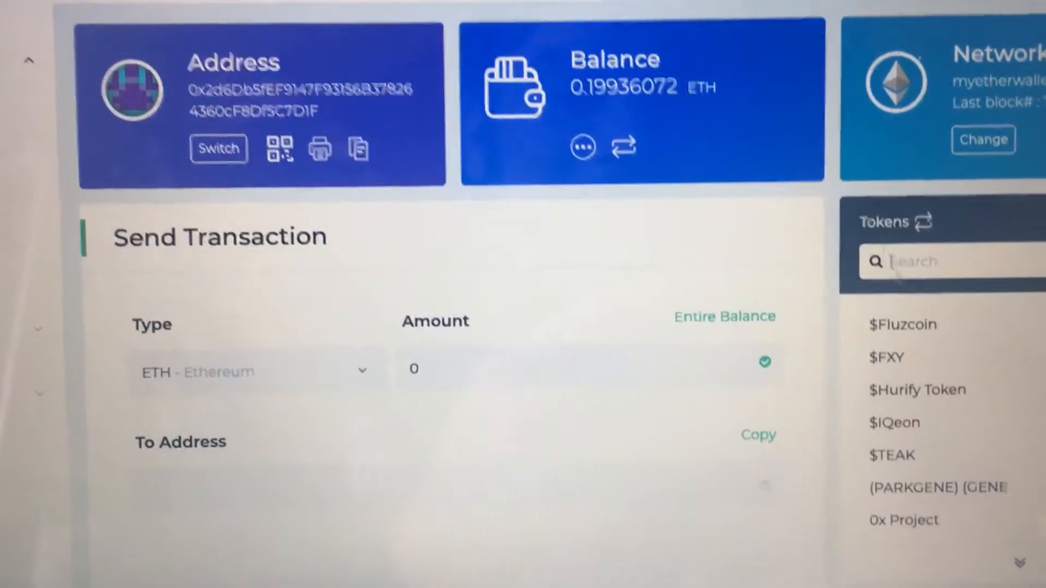
- Show the wallet's full address, copy it and close the address window
{"action": "scroll", "scroll_direction": "down", "scroll_amount": 3}
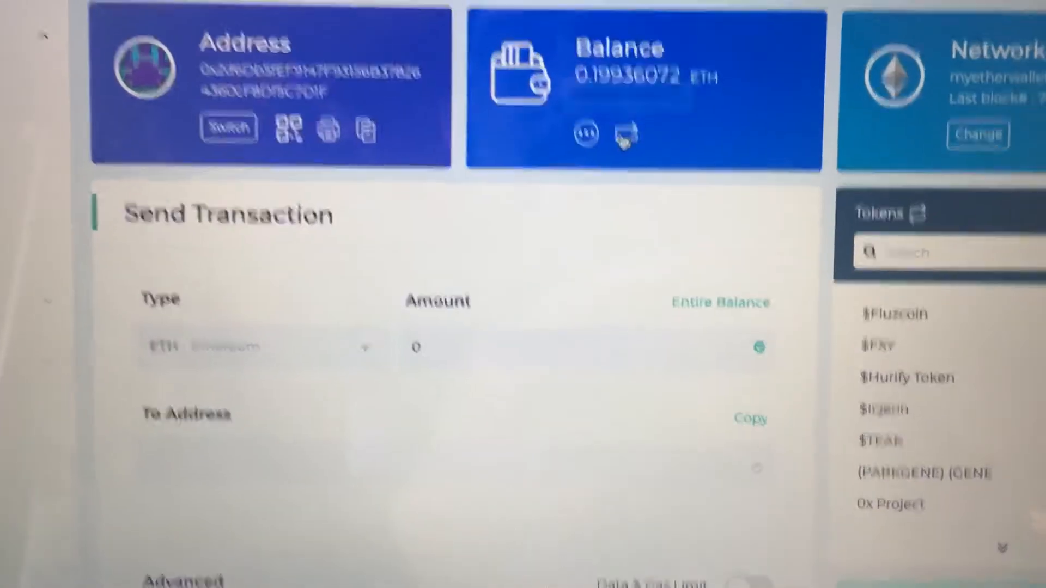
{"action": "scroll", "scroll_direction": "down", "scroll_amount": 3}
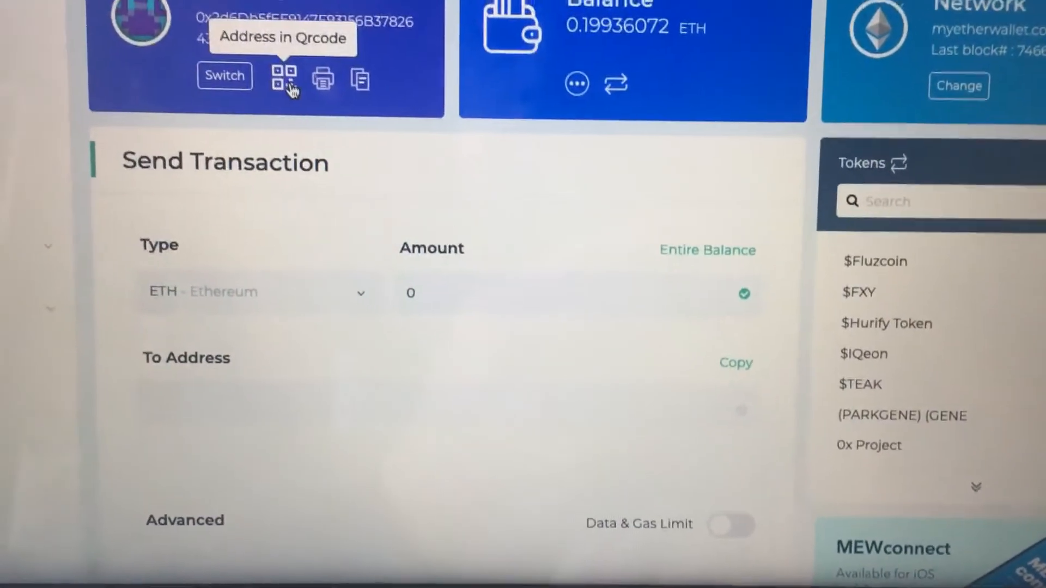
{"action": "left_click", "coordinate": [281, 77]}
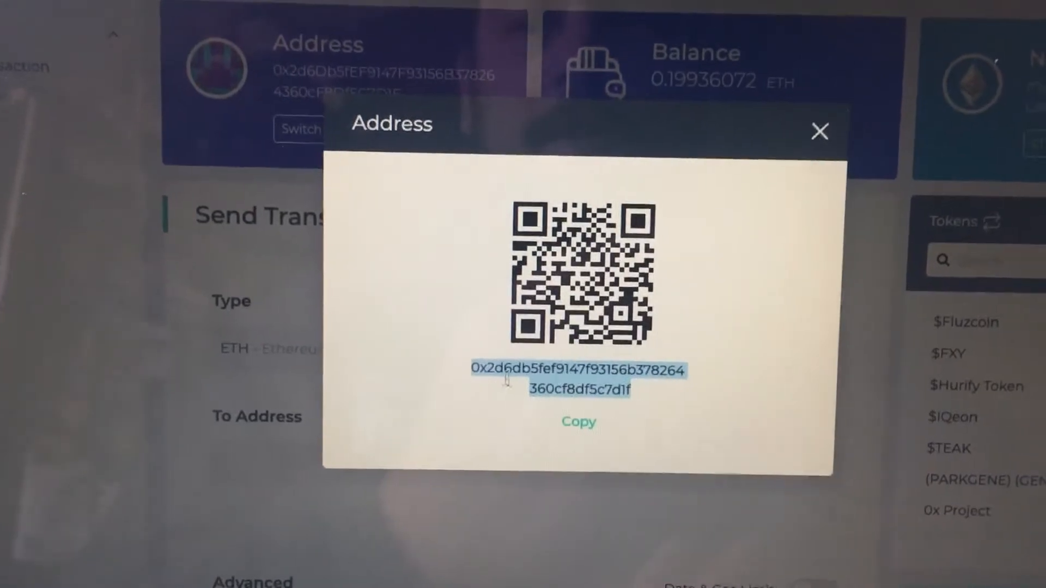
{"action": "right_click", "coordinate": [578, 381]}
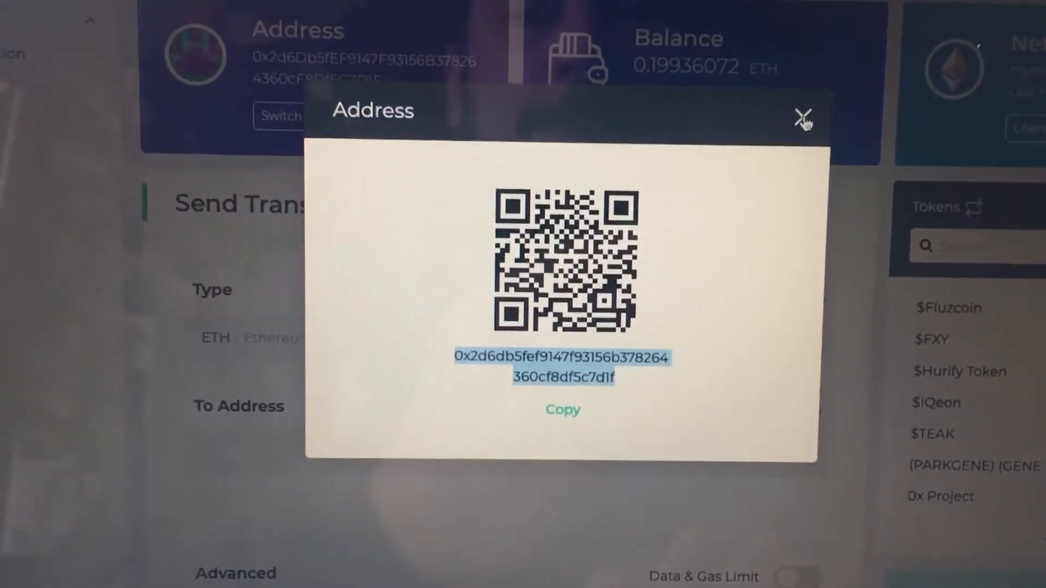
{"action": "left_click", "coordinate": [804, 117]}
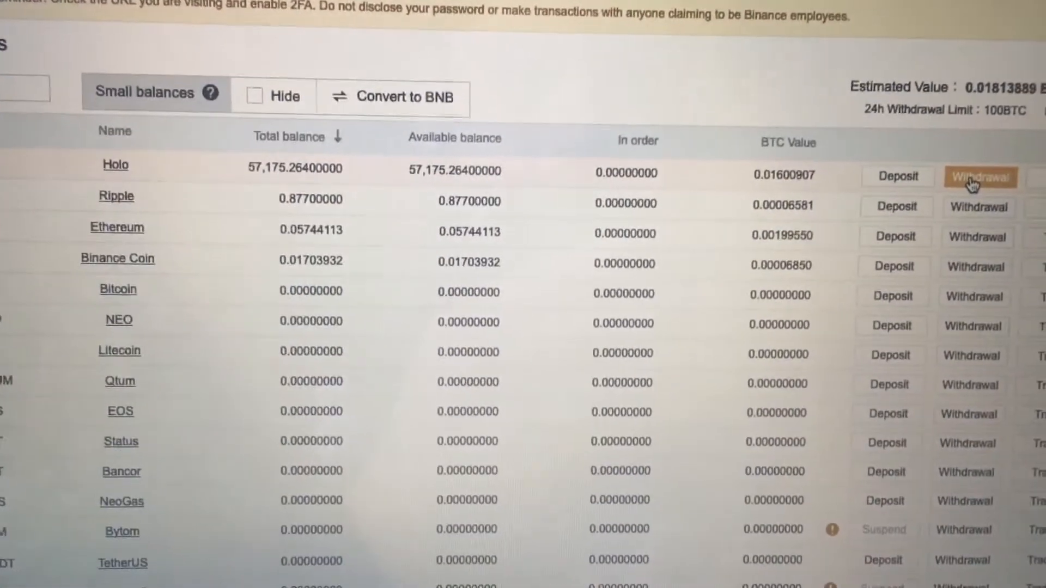
- Withdraw 57175.264 HOT from Binance to the pasted Ledger address and submit
{"action": "left_click", "coordinate": [980, 177]}
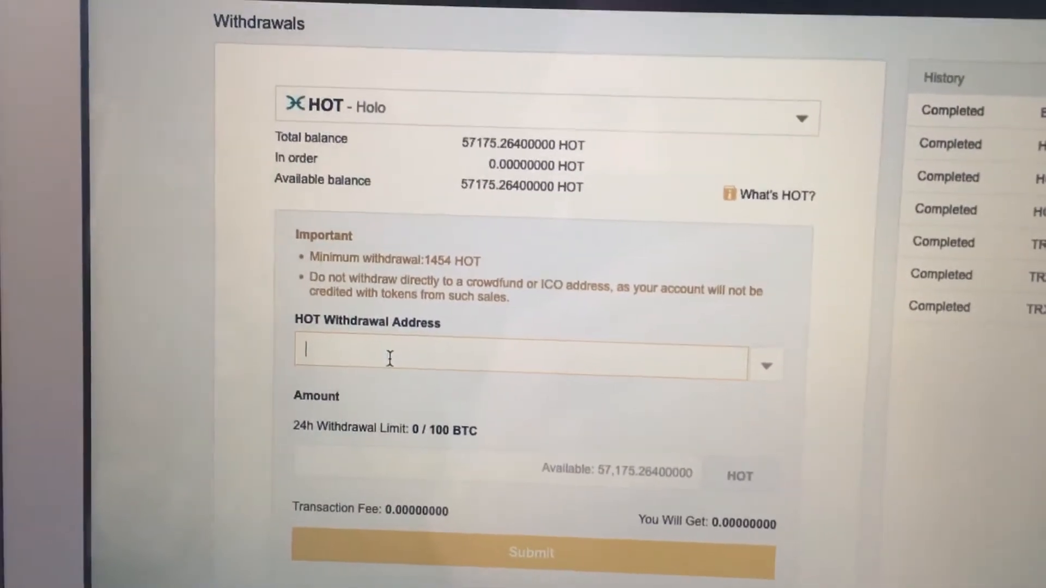
{"action": "right_click", "coordinate": [390, 358]}
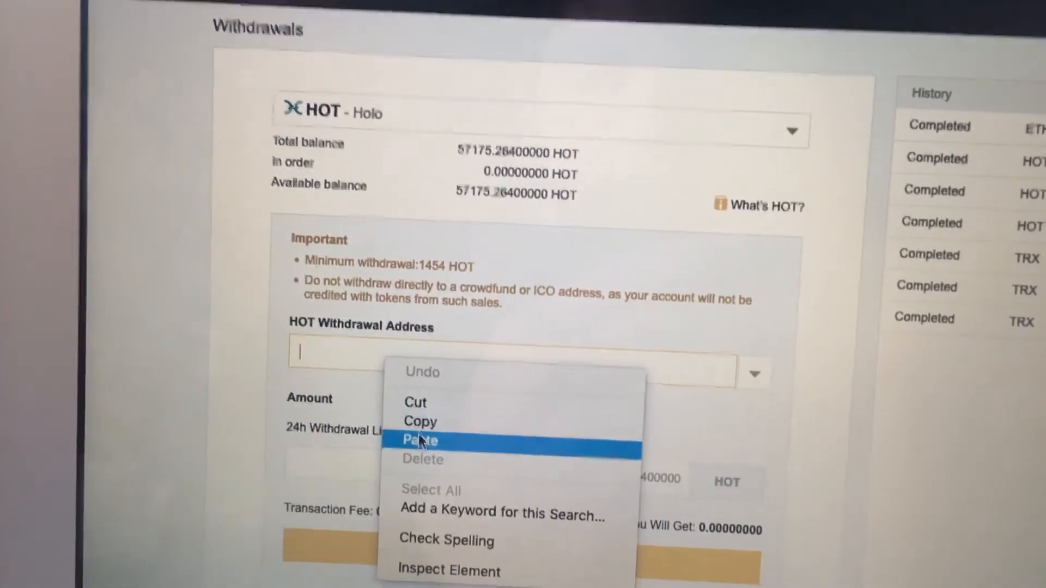
{"action": "left_click", "coordinate": [420, 440]}
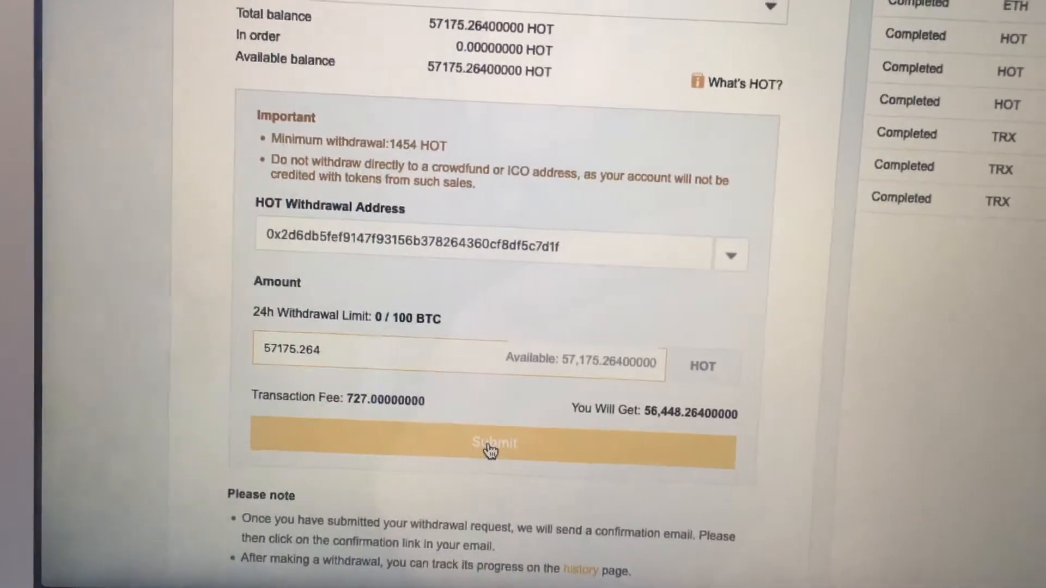
{"action": "left_click", "coordinate": [494, 443]}
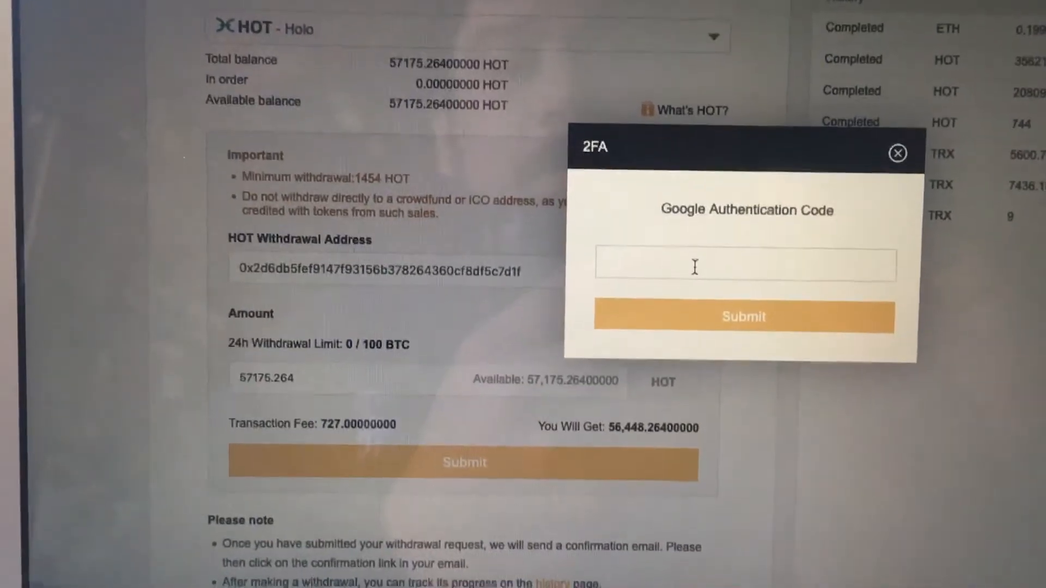
- Enter the Google Authenticator code to authorise the withdrawal
{"action": "left_click", "coordinate": [742, 317]}
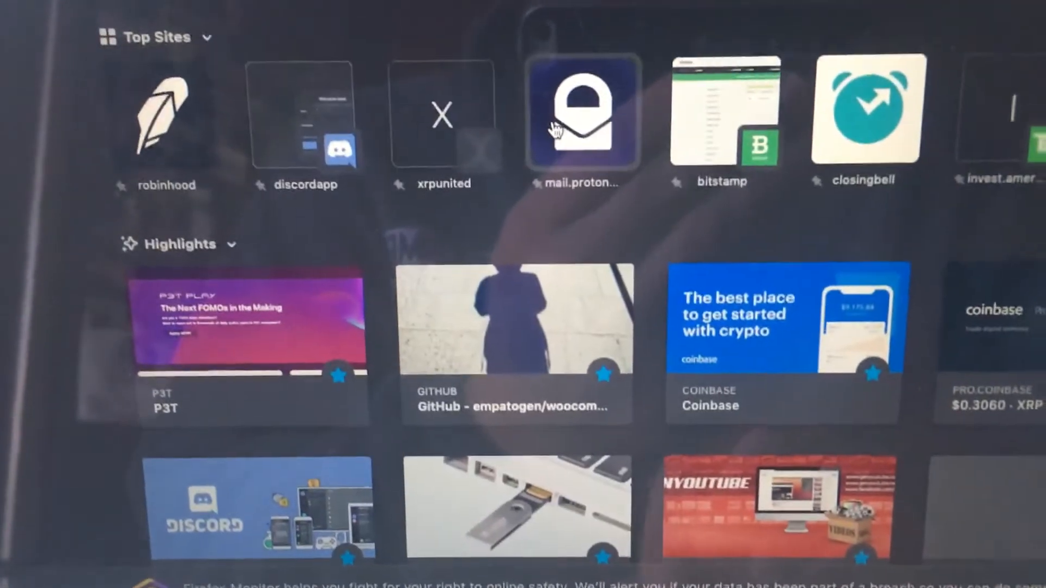
{"action": "left_click", "coordinate": [582, 113]}
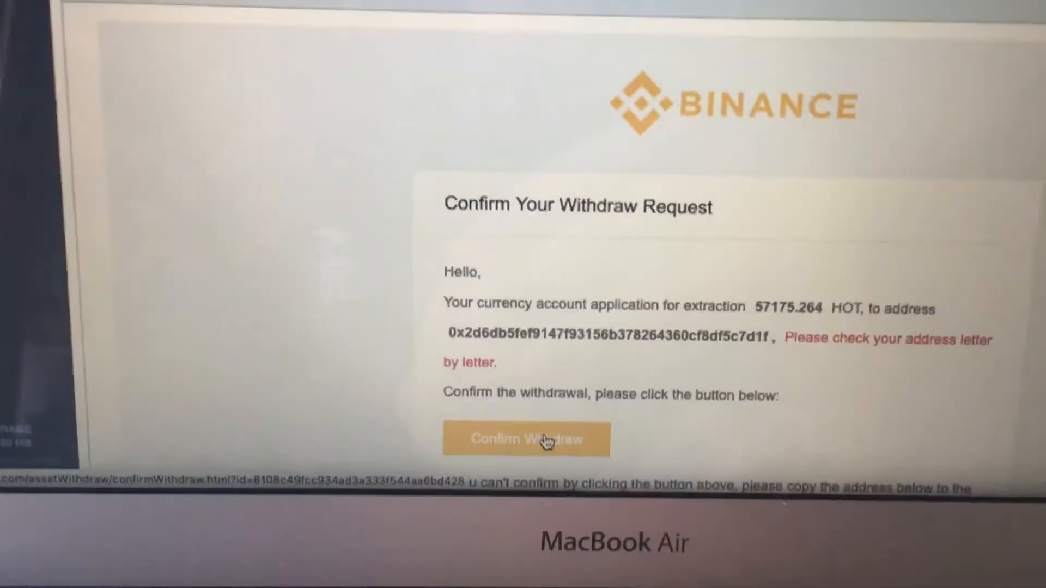
{"action": "left_click", "coordinate": [526, 439]}
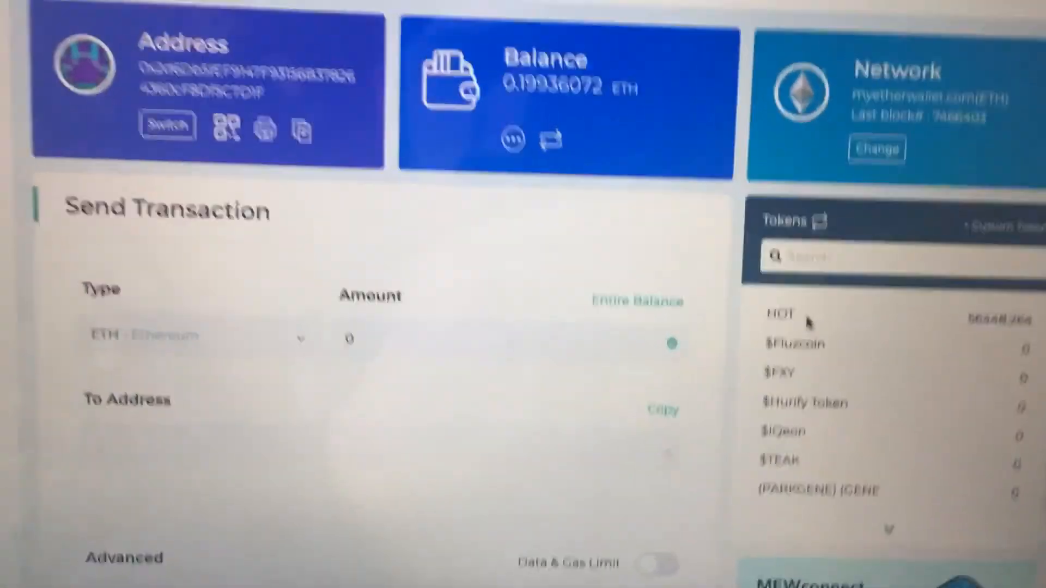
- Check the Tokens panel for the received HOT balance
{"action": "scroll", "scroll_direction": "down", "scroll_amount": 3}
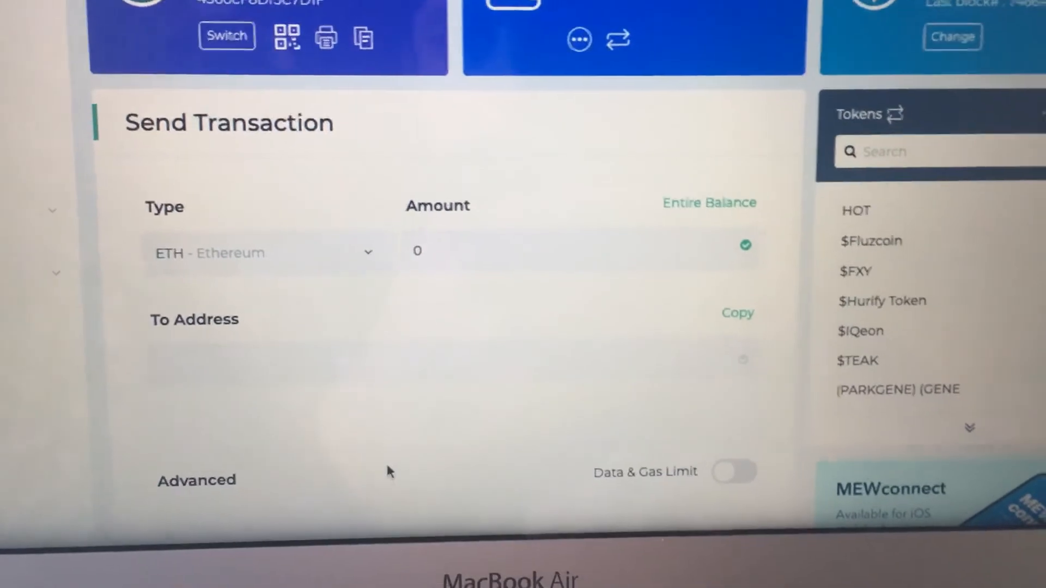
- Select HOT - HOT as the token type in the Send Transaction form
{"action": "left_click", "coordinate": [267, 252]}
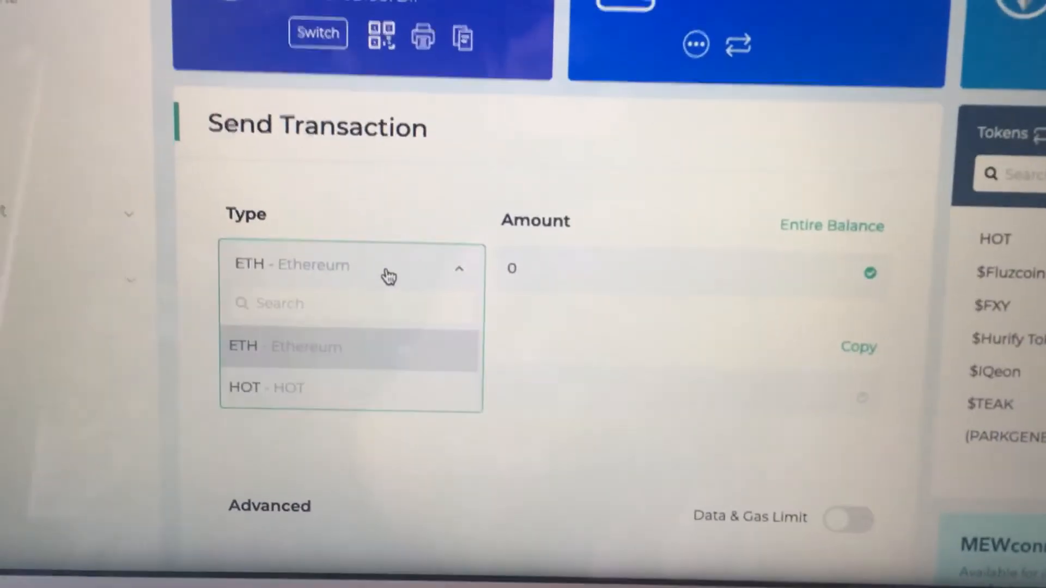
{"action": "left_click", "coordinate": [266, 388]}
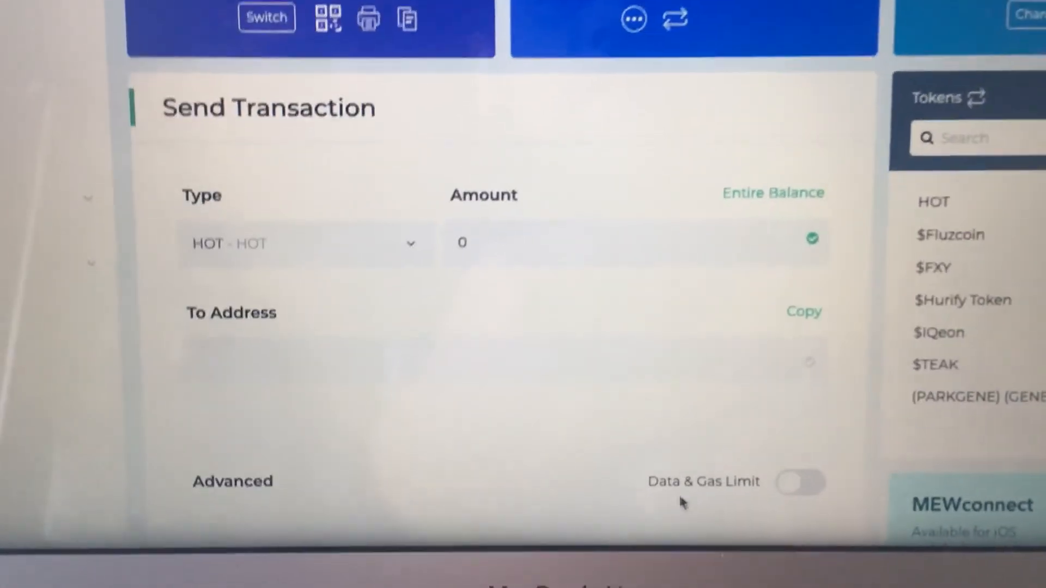
{"action": "scroll", "scroll_direction": "down", "scroll_amount": 3}
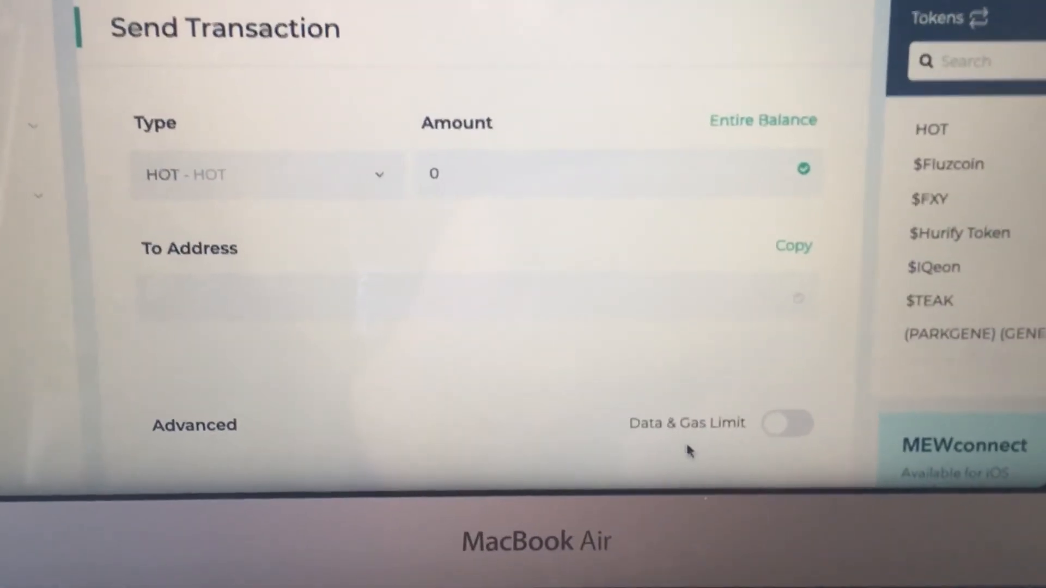